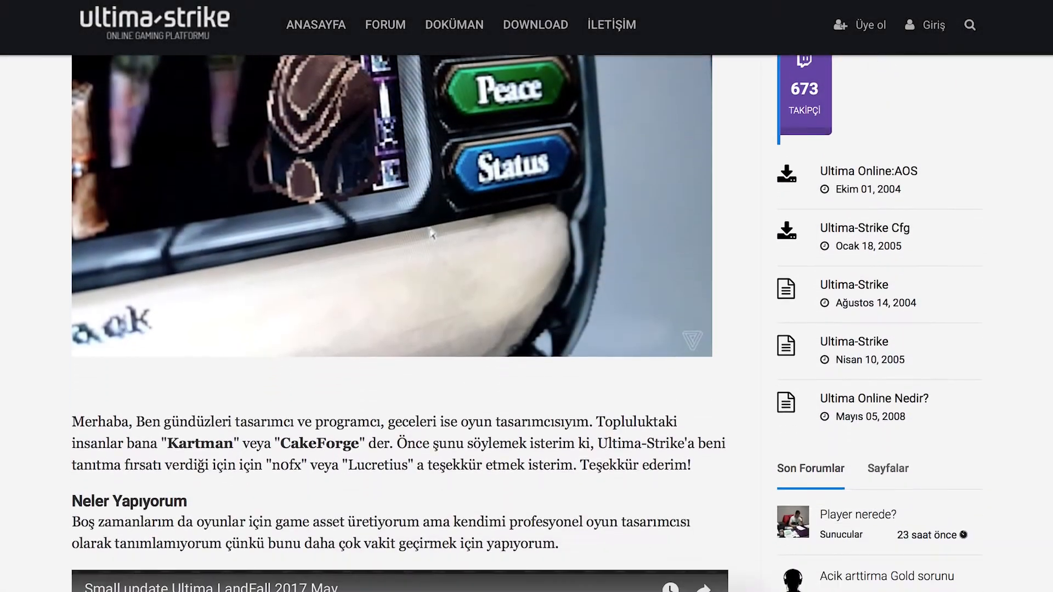
scroll("down", 3)
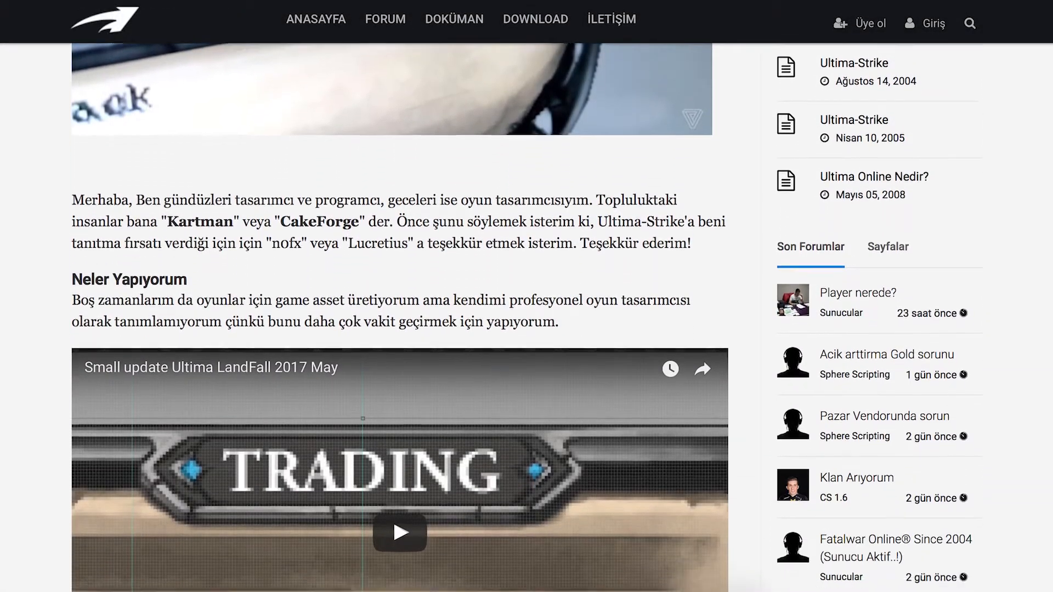
scroll("down", 3)
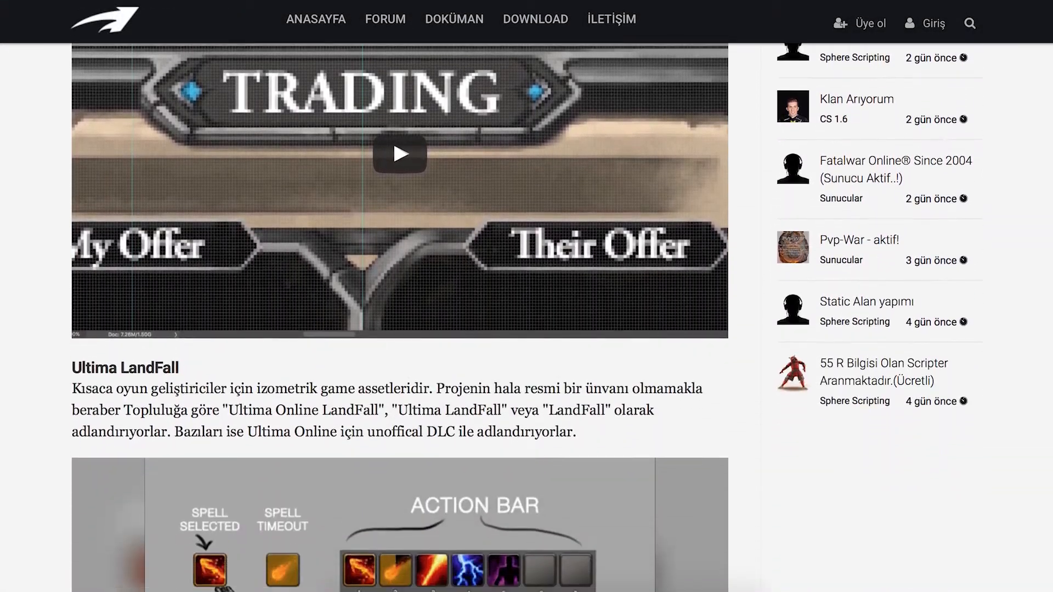
scroll("down", 3)
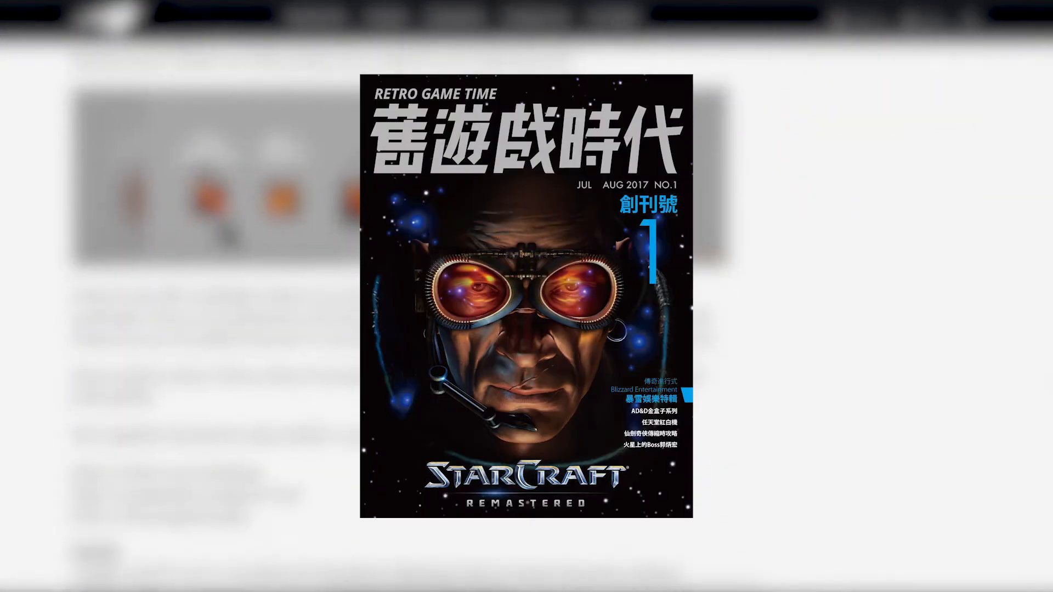
scroll("down", 3)
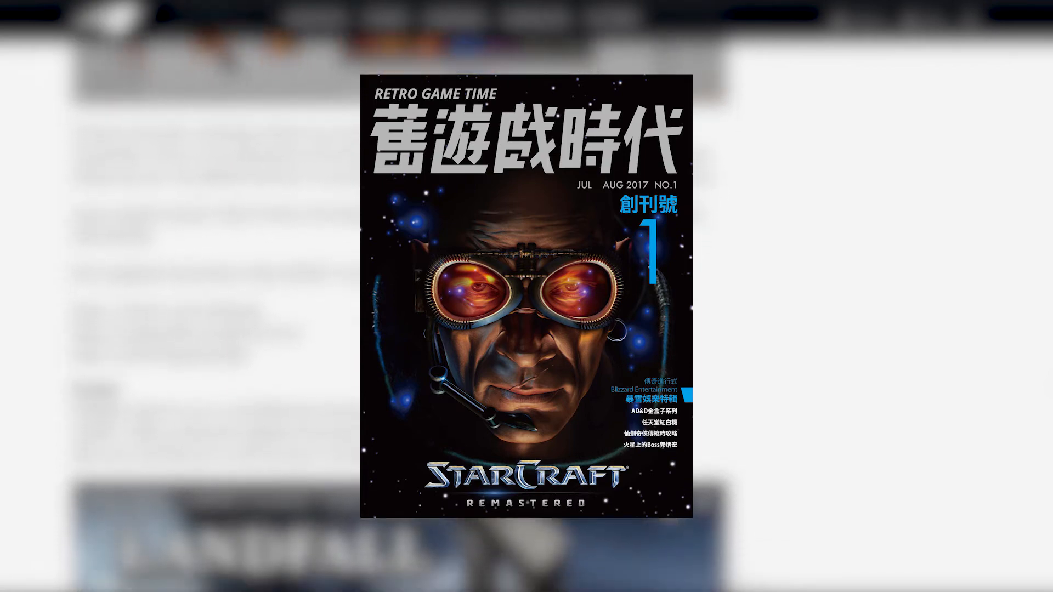